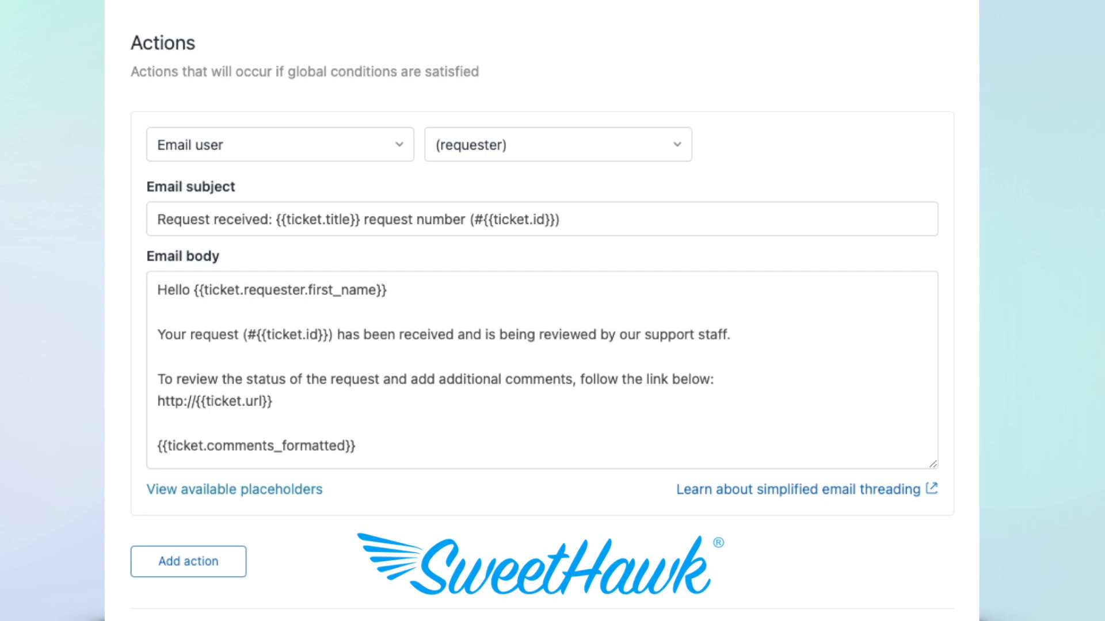
Step: Review the trigger email's {{ticket.title}} subject and search for the placeholders reference
double_click(289, 290)
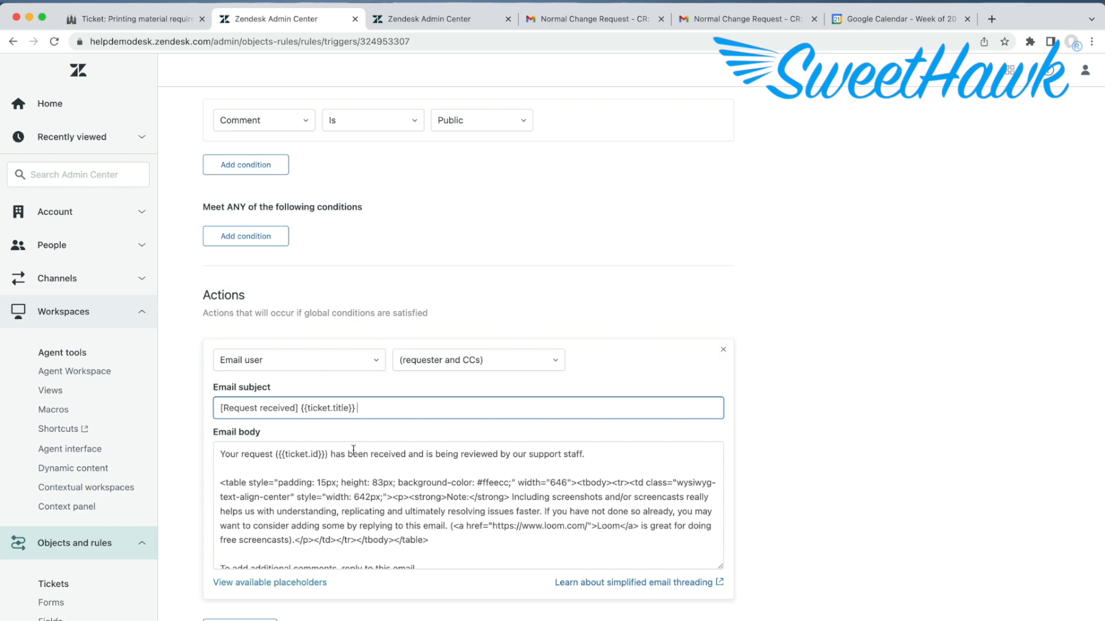
type("{{ticket")
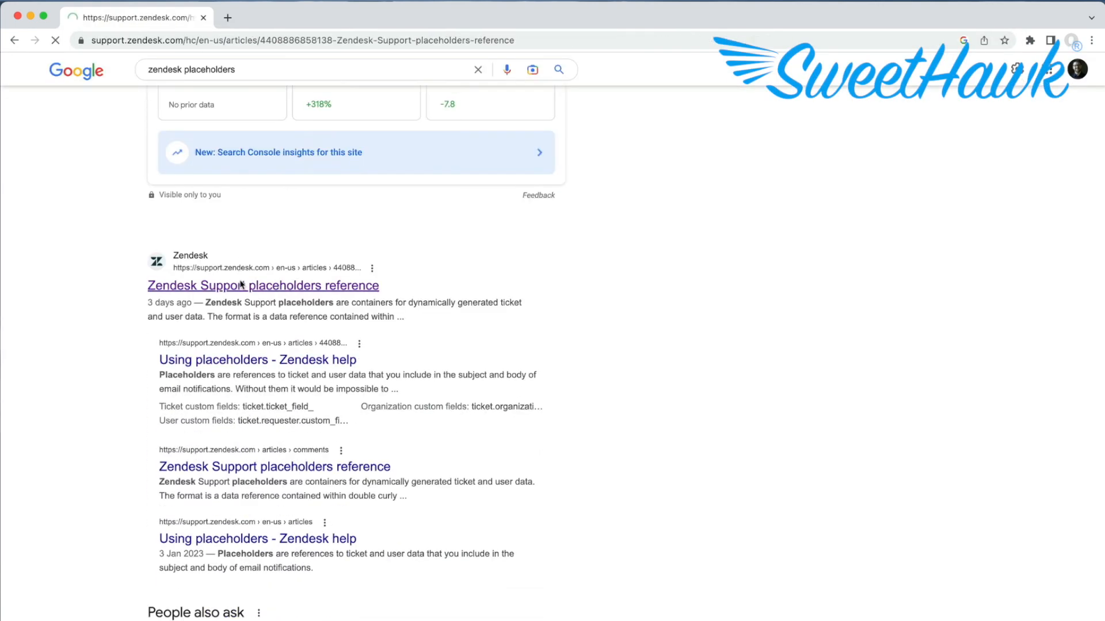
Step: Open the Zendesk Support placeholders reference and scroll through user and organization placeholders
left_click(262, 286)
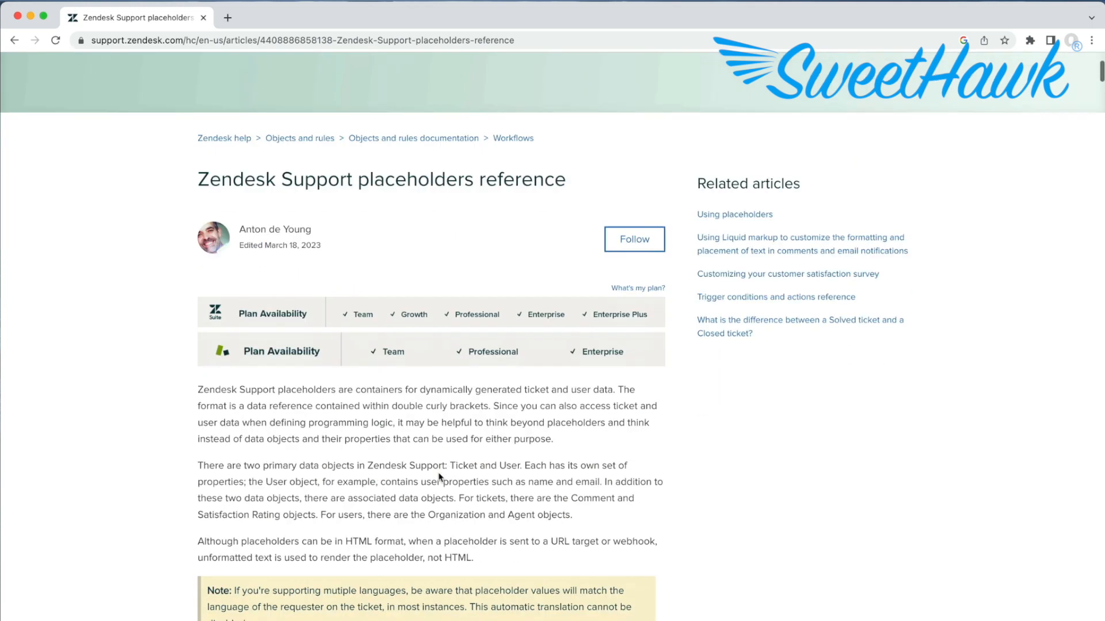
scroll("down", 3)
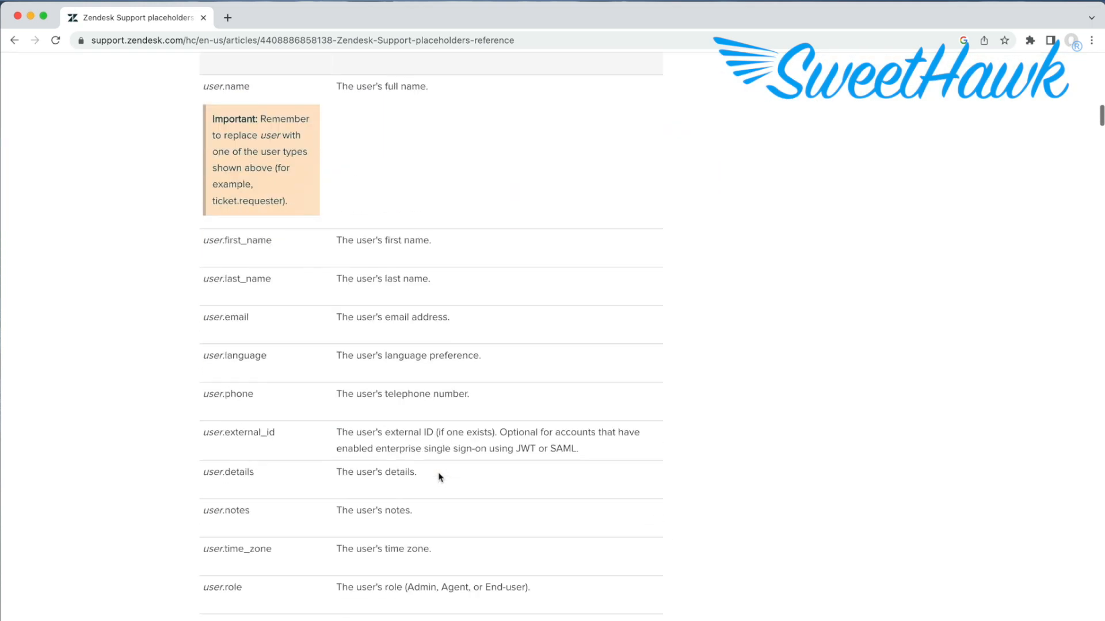
scroll("down", 3)
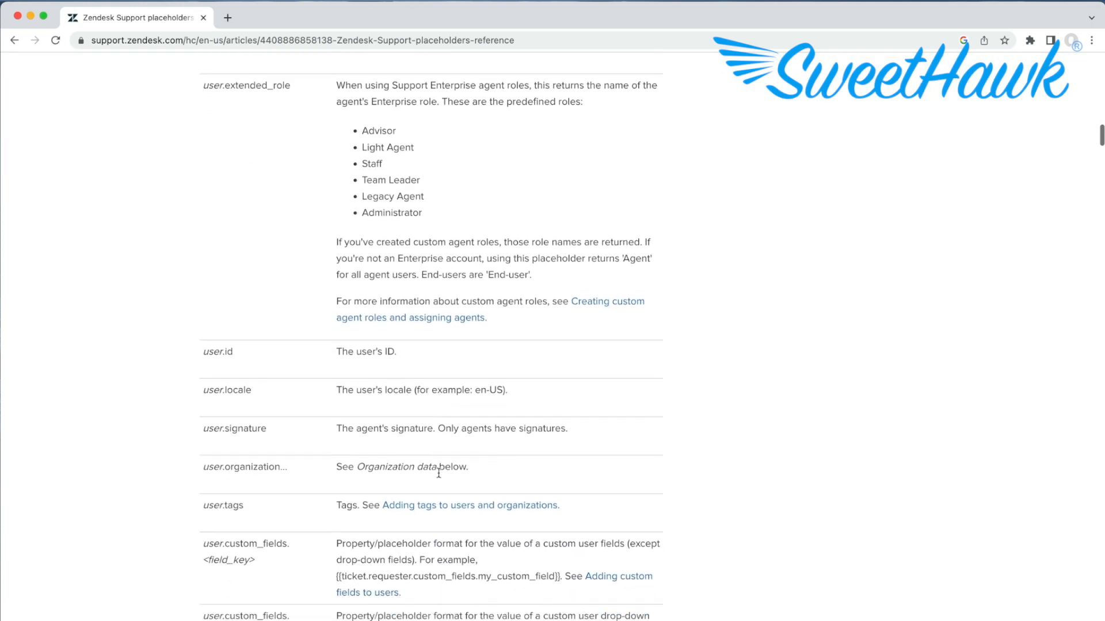
scroll("down", 3)
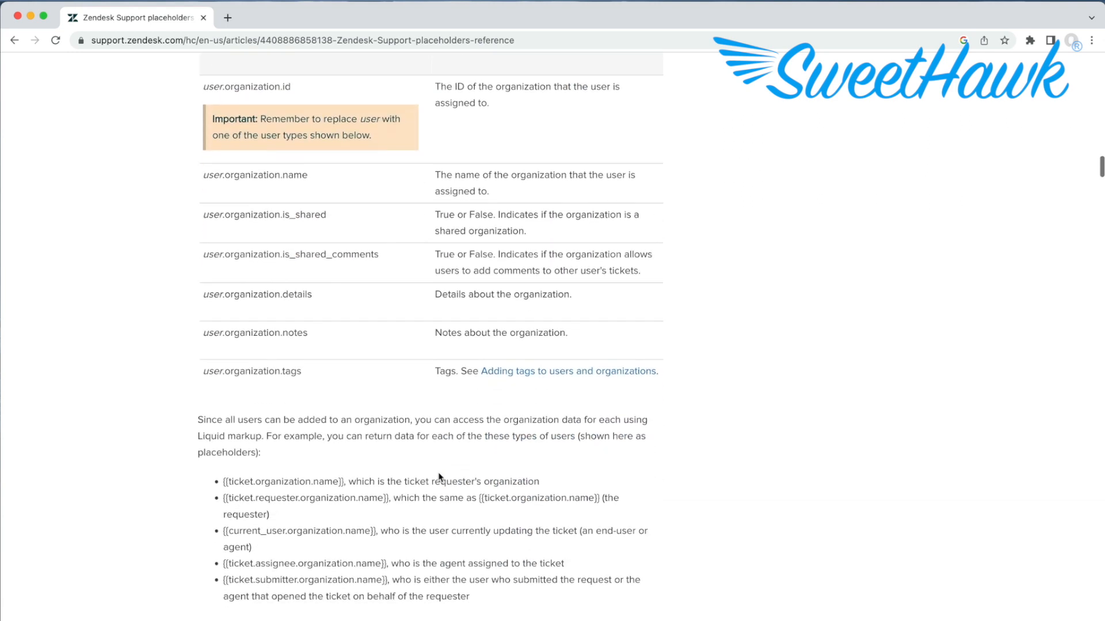
scroll("down", 3)
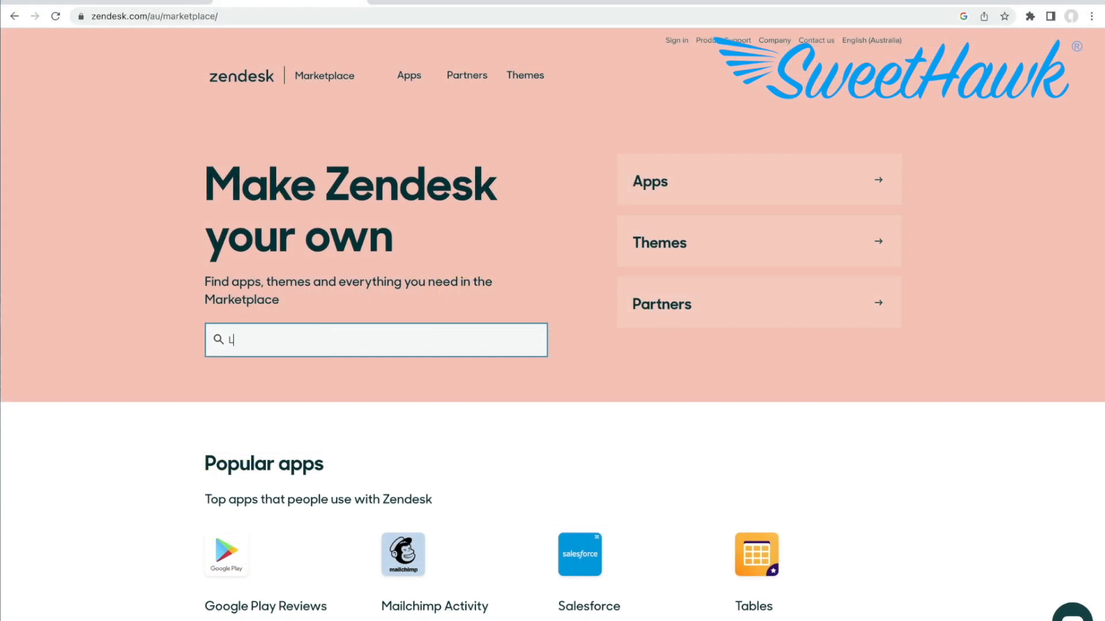
Step: Search the Marketplace for 'Liquid Placeholders'
type("iquid Place")
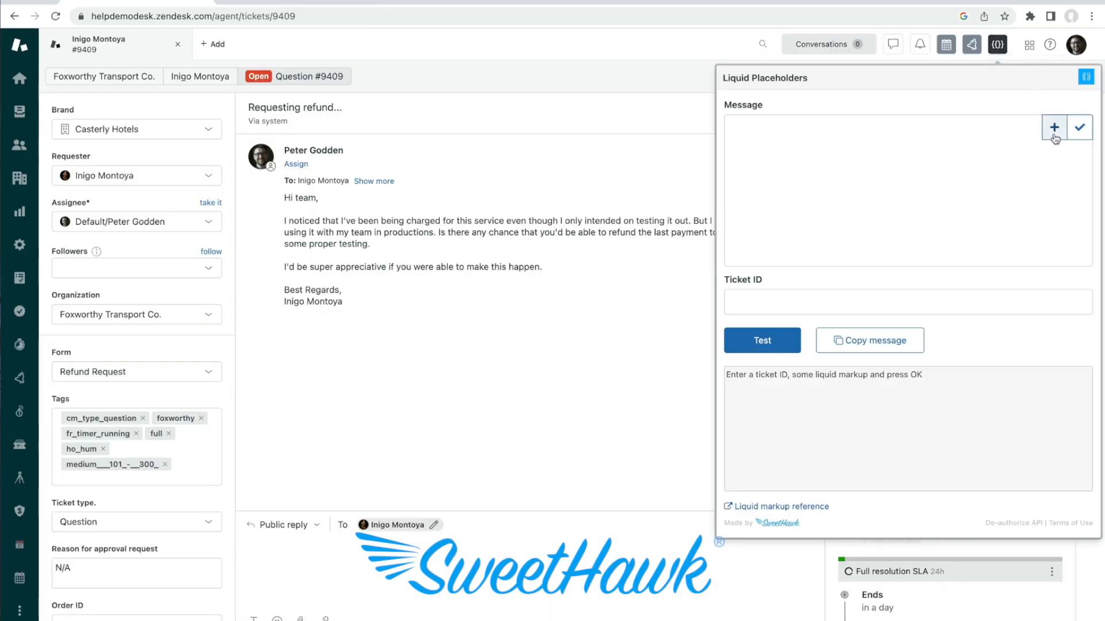
Step: Insert the Refund Size placeholder and test it against ticket 9409, getting Medium ($101 - $300)
type("refund")
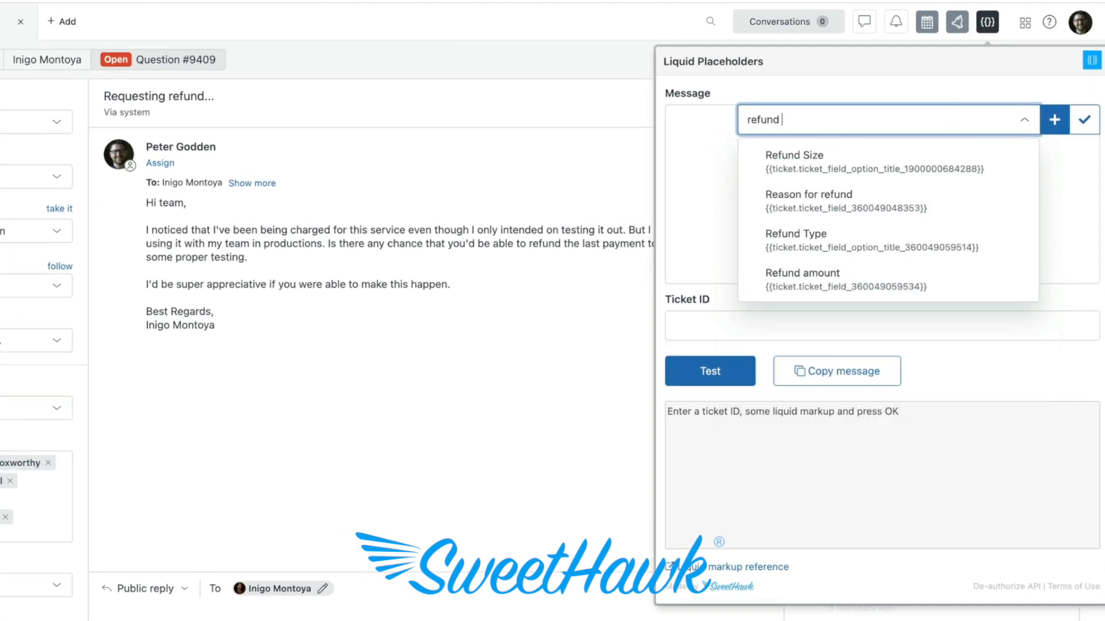
left_click(794, 161)
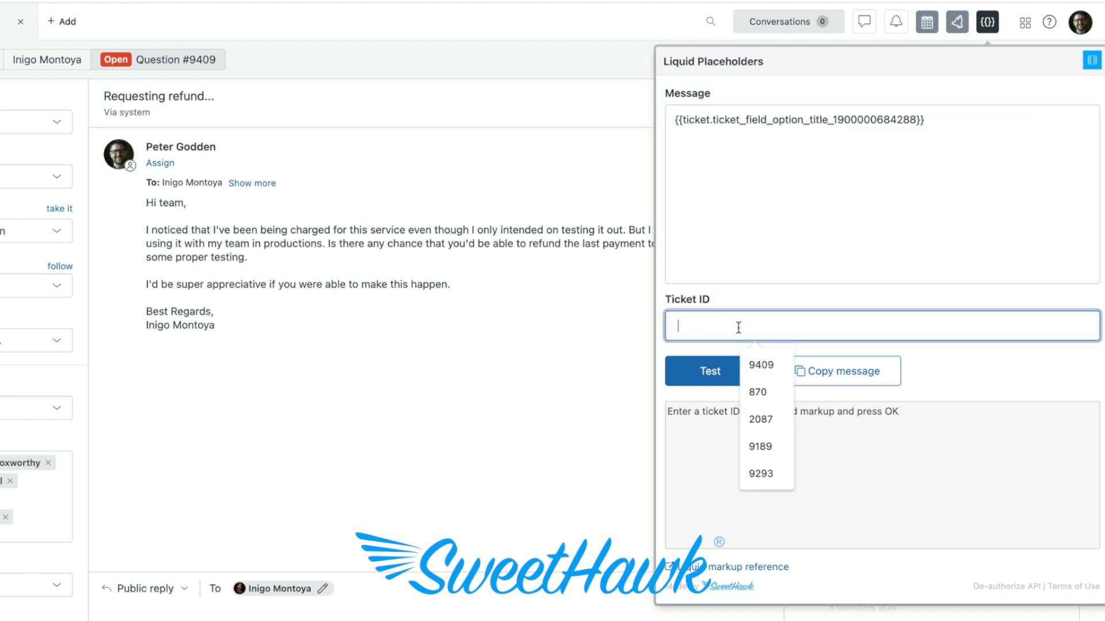
left_click(760, 364)
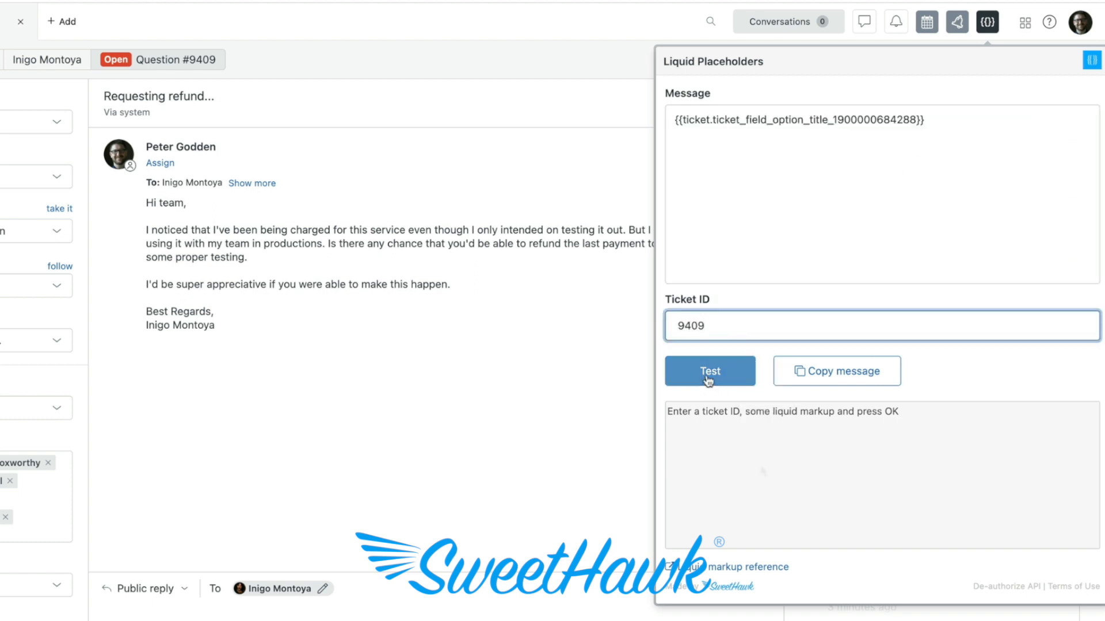
left_click(710, 371)
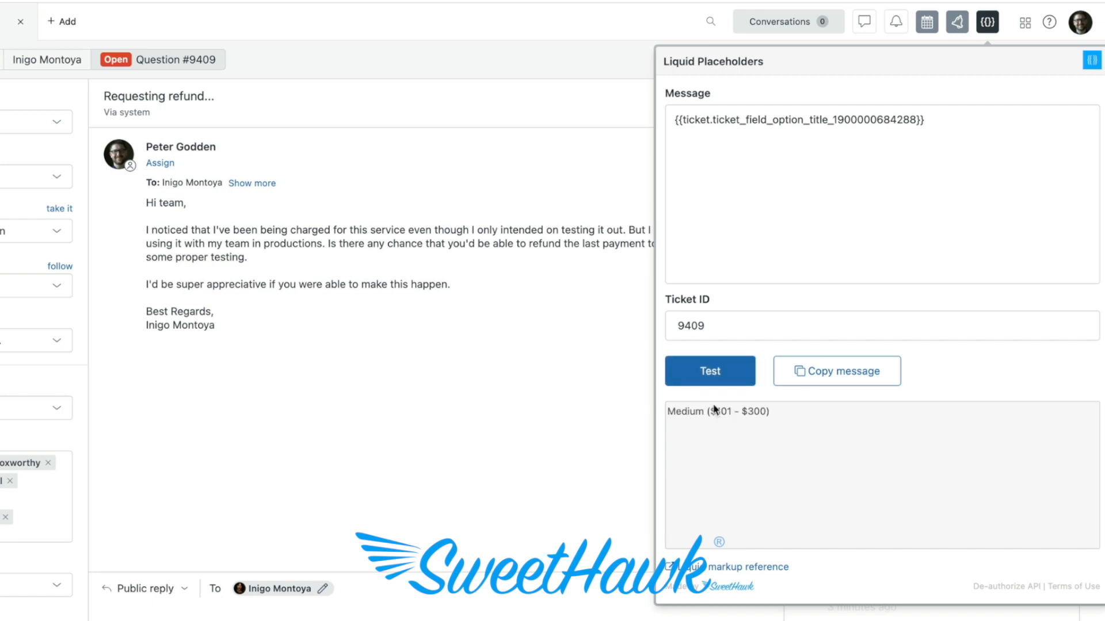
mouse_move(743, 445)
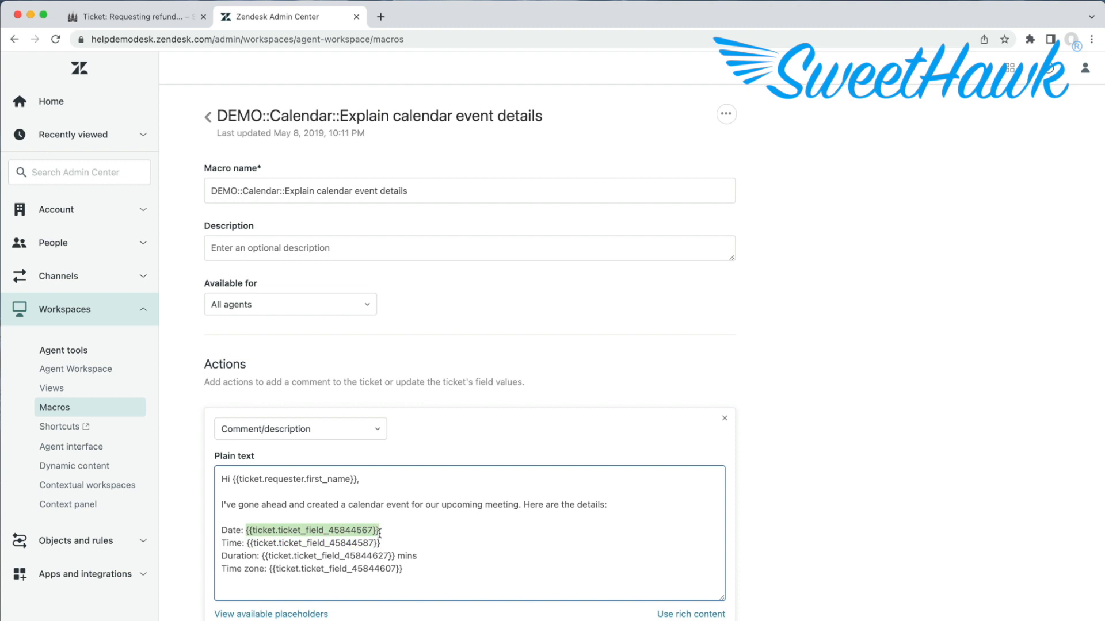
Step: Apply the Explain calendar event details macro to ticket 9409's reply
left_click(121, 16)
type("expl")
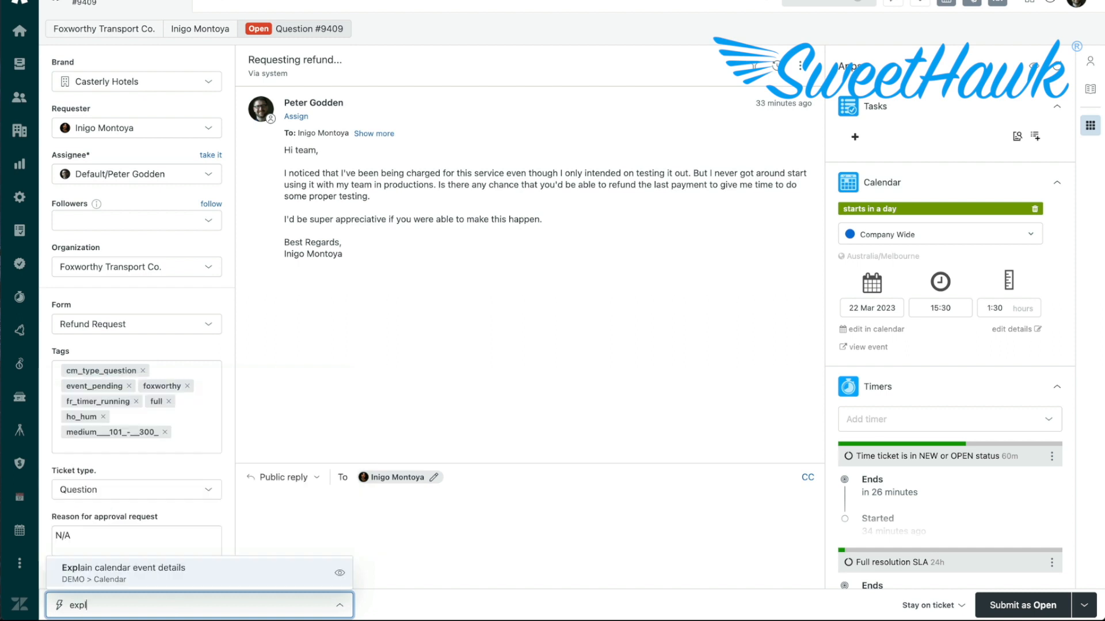
left_click(125, 568)
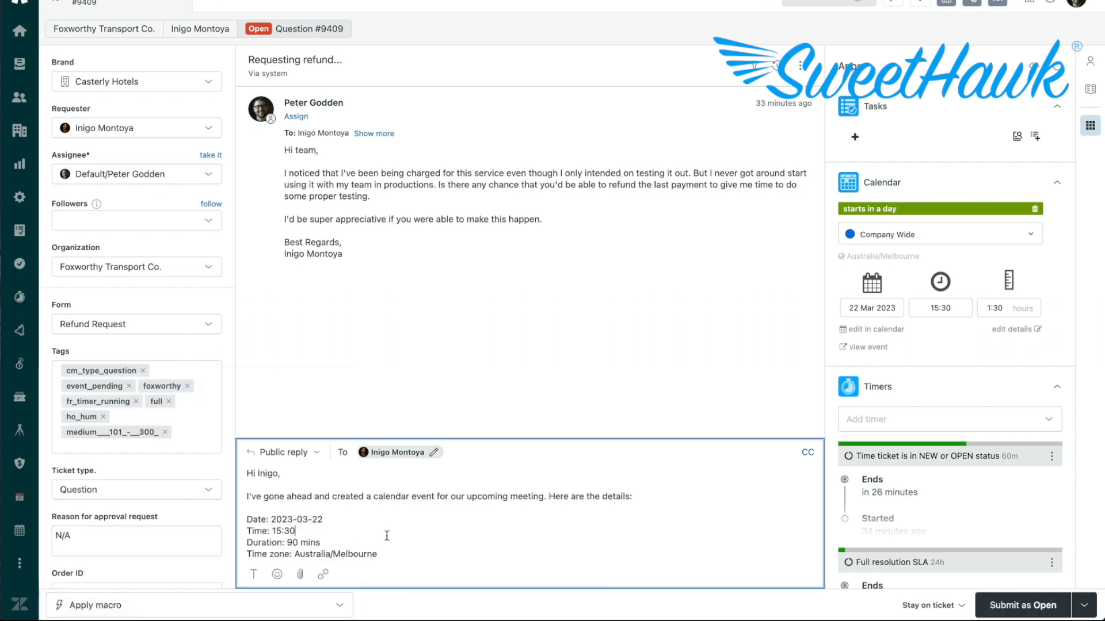
Step: Insert the Calendar event date placeholder, formatted as month, day, year, and choose ticket 9409
left_click(998, 42)
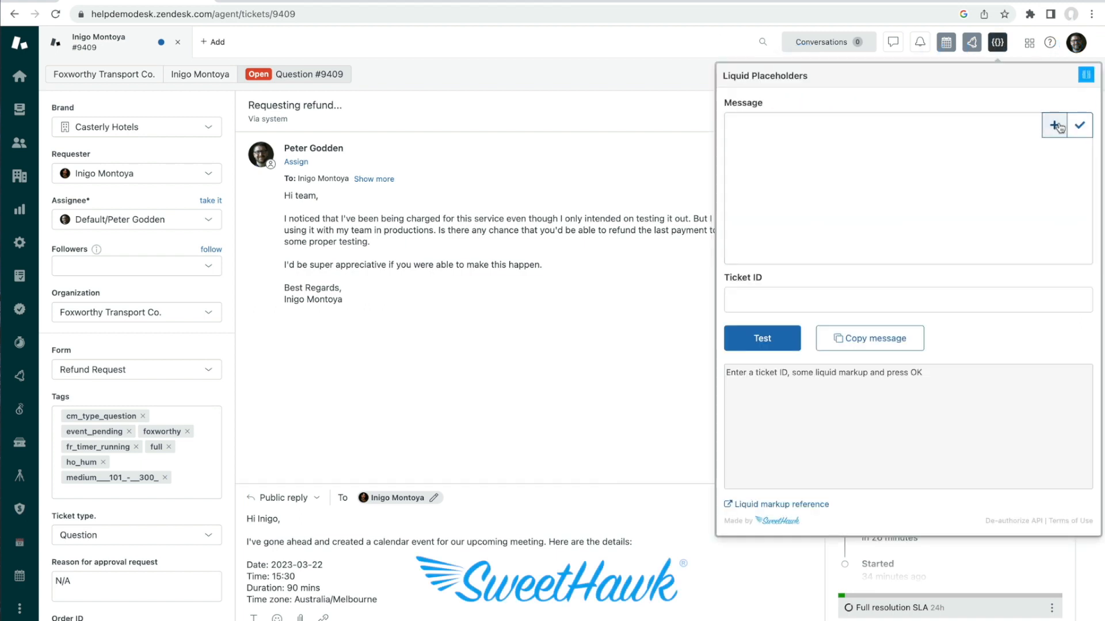
type("c")
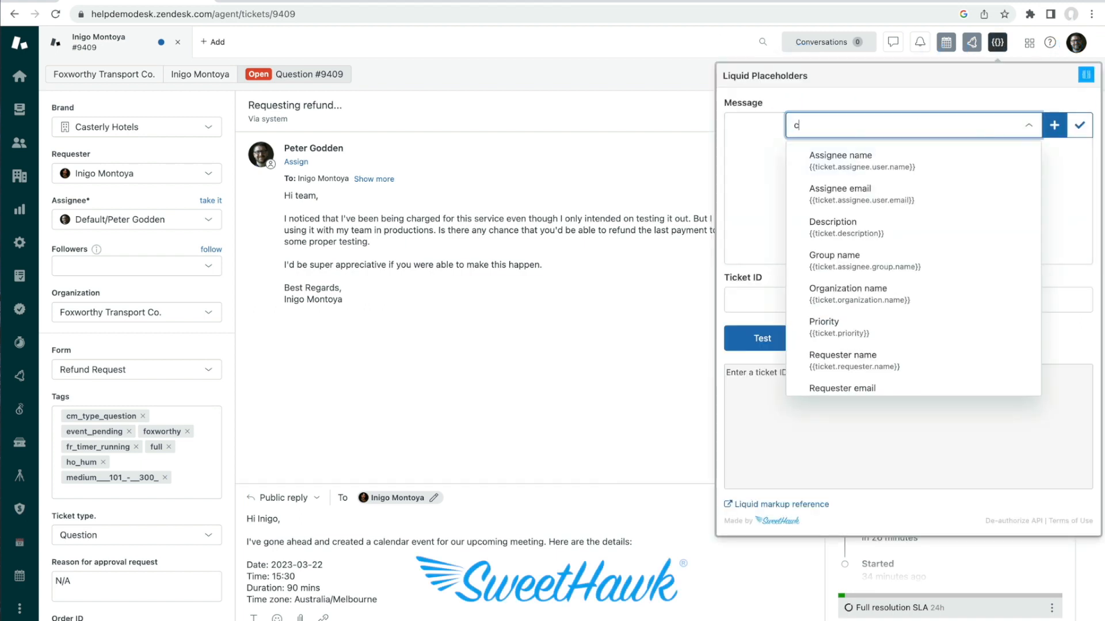
type("alendar")
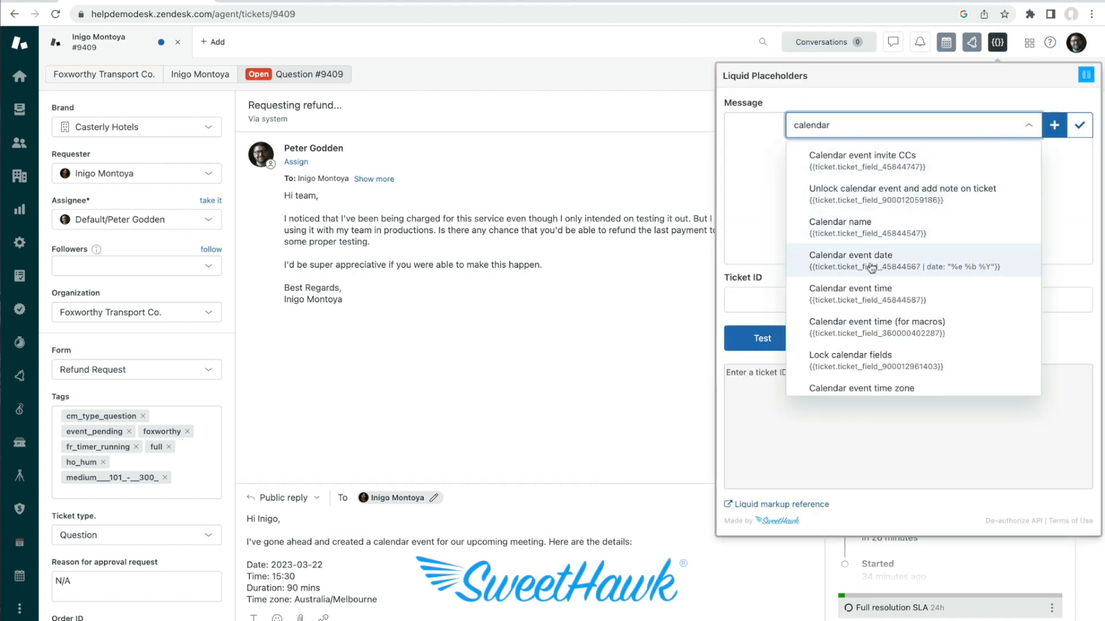
left_click(850, 261)
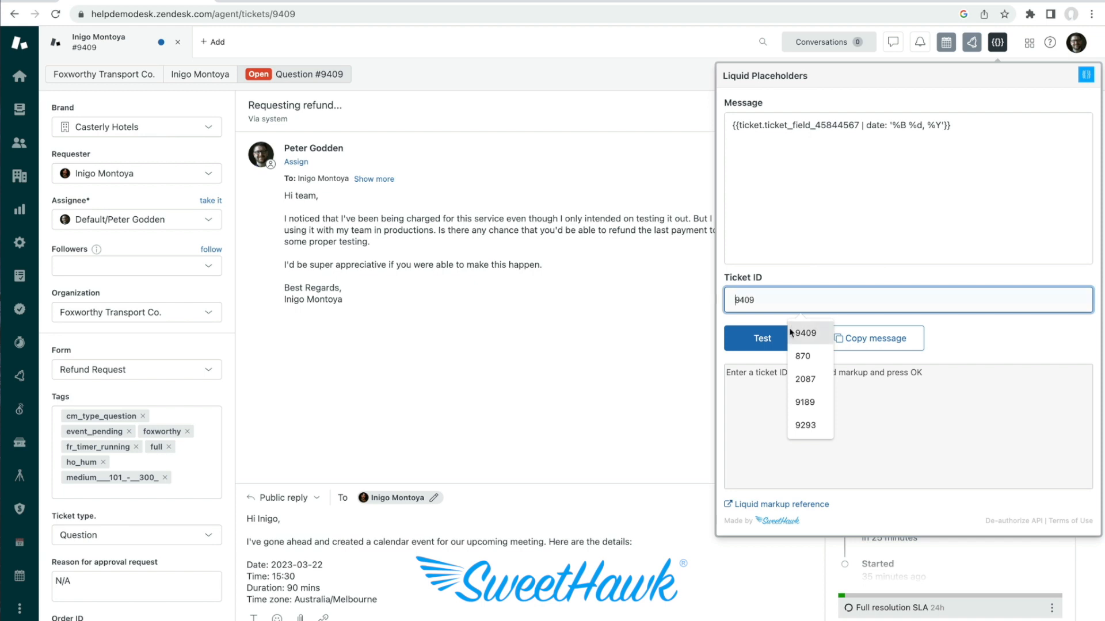
left_click(762, 338)
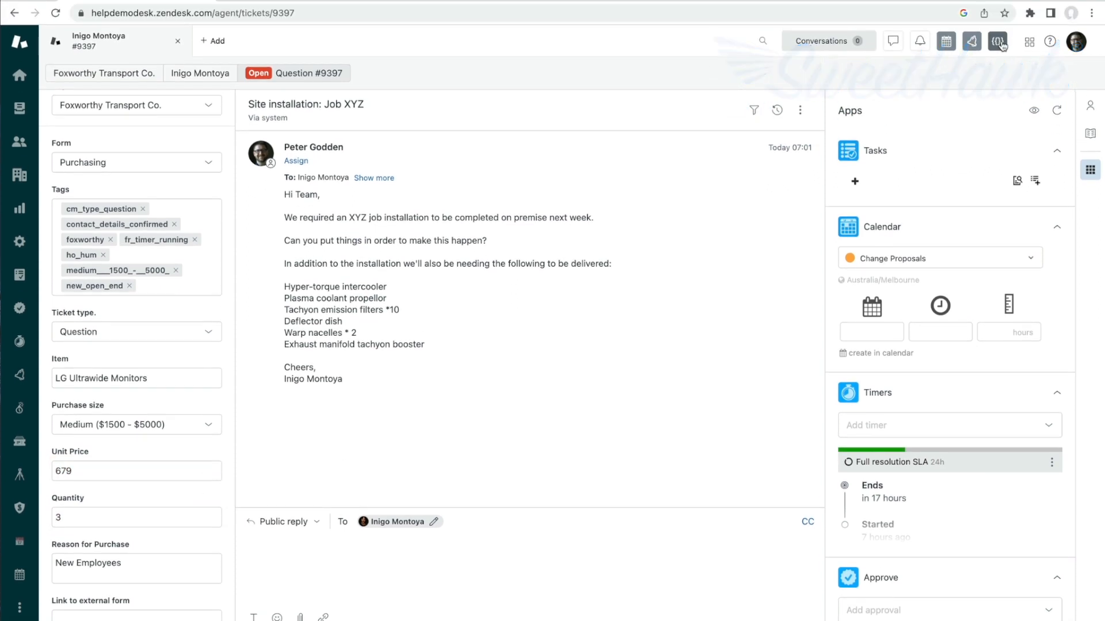
Step: Multiply the quantity field placeholder with a 'times:' filter and test on ticket 9397
left_click(998, 40)
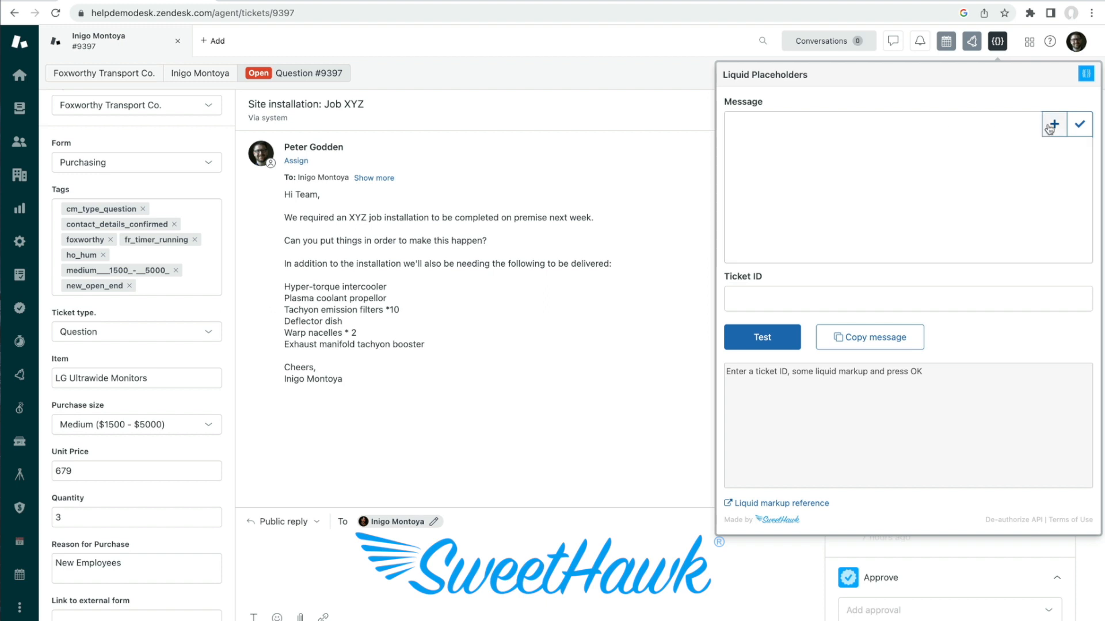
left_click(1054, 124)
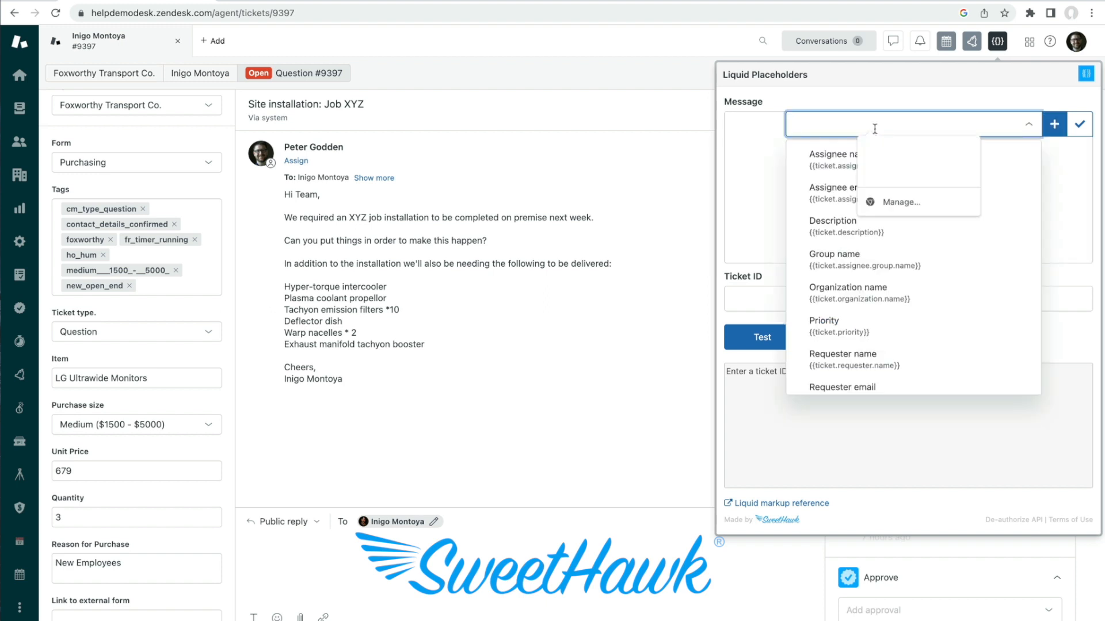
type("quan")
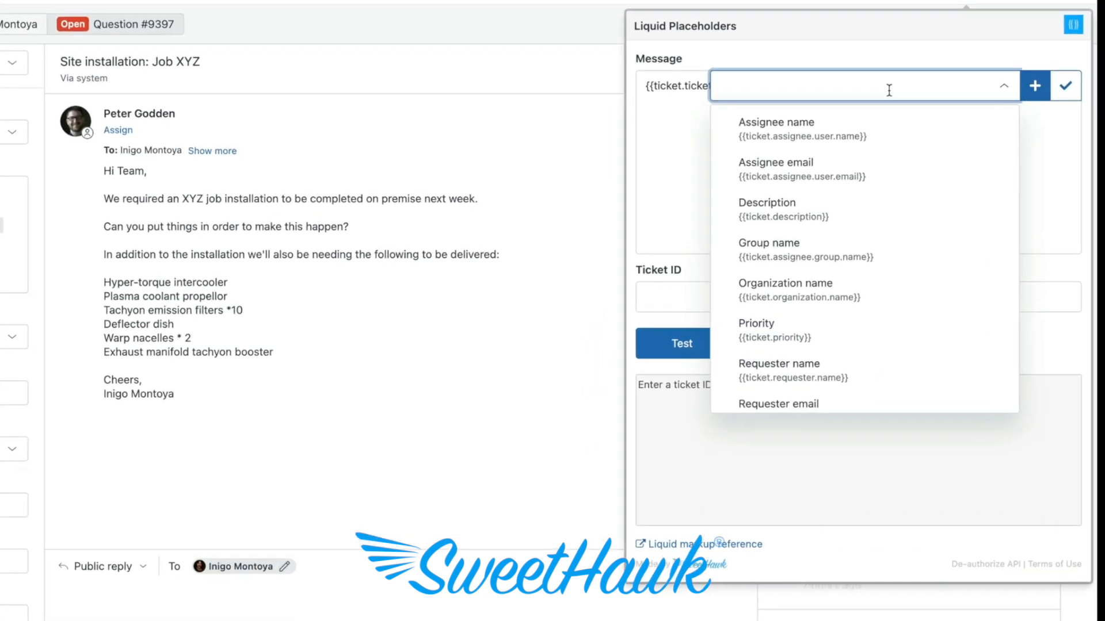
type("un")
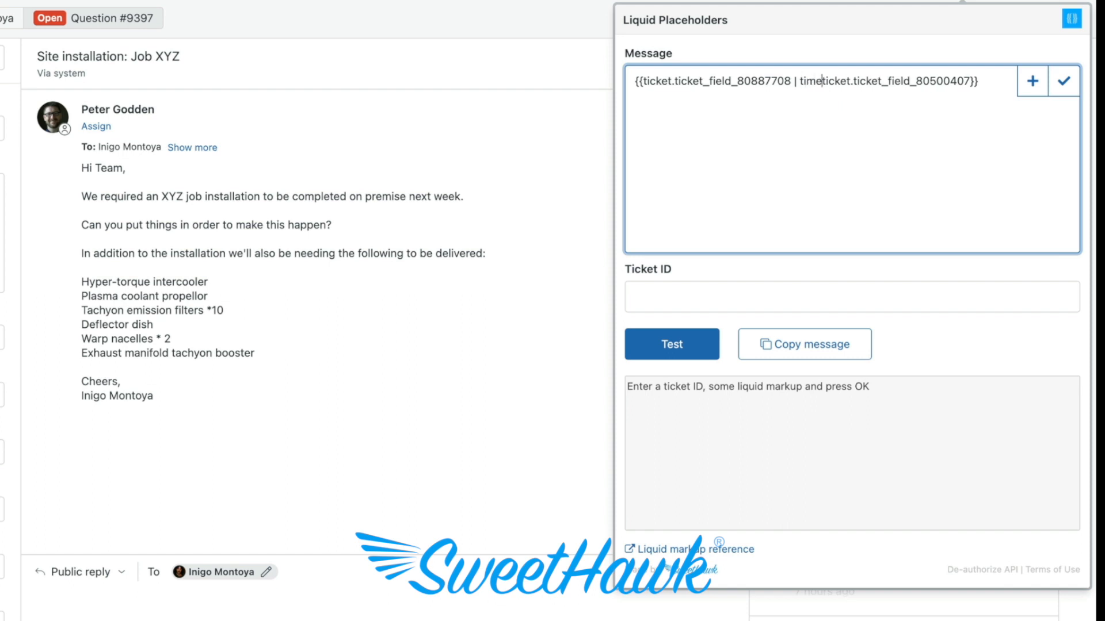
type("s:")
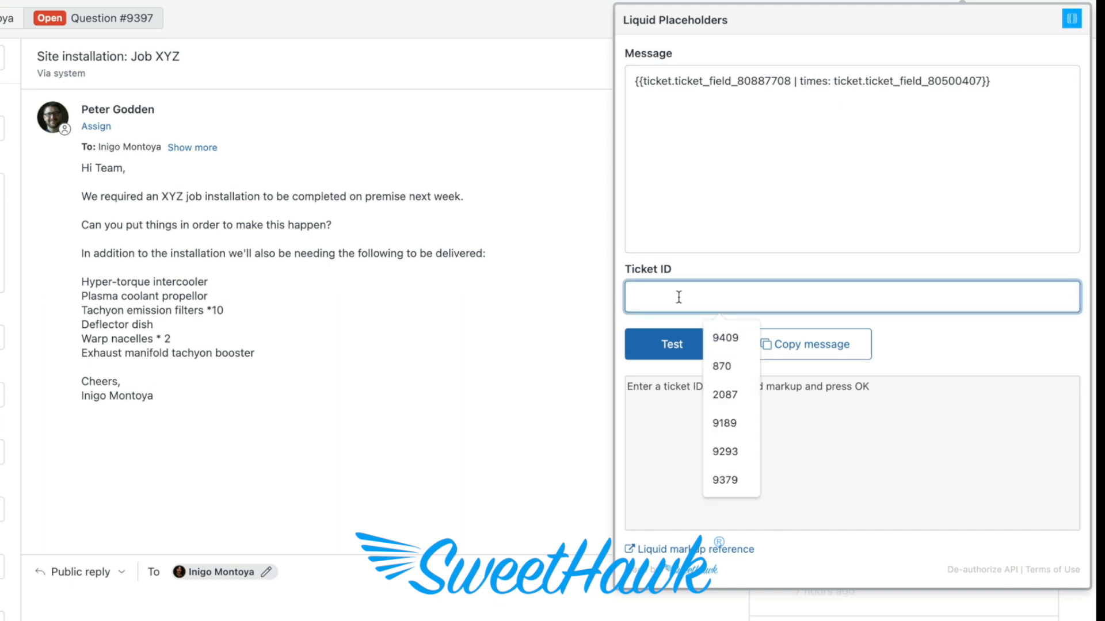
type("9397")
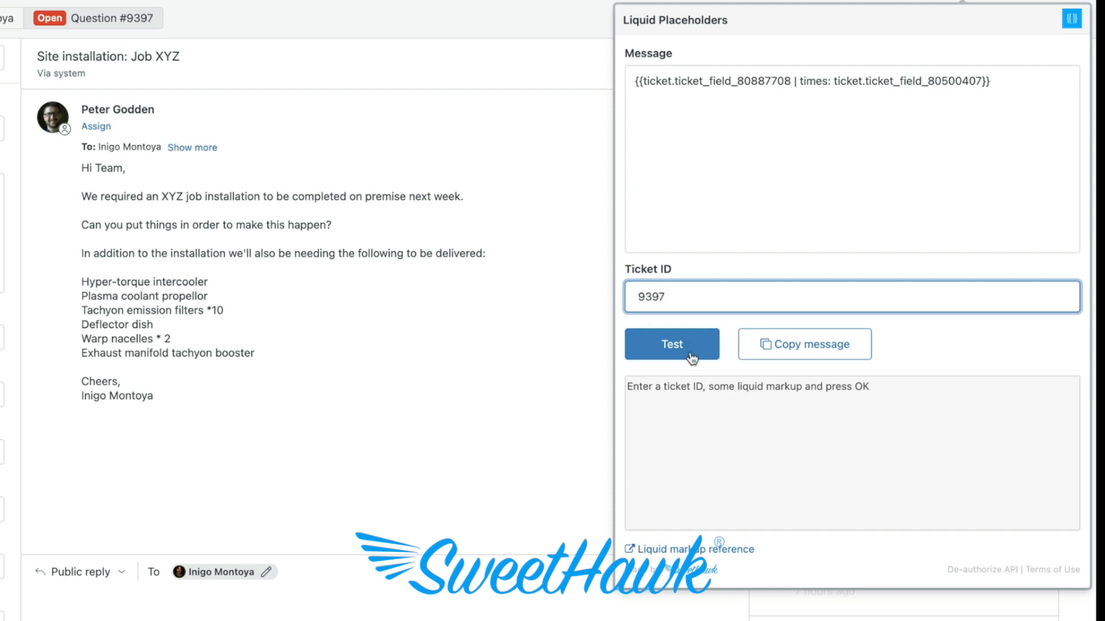
left_click(672, 345)
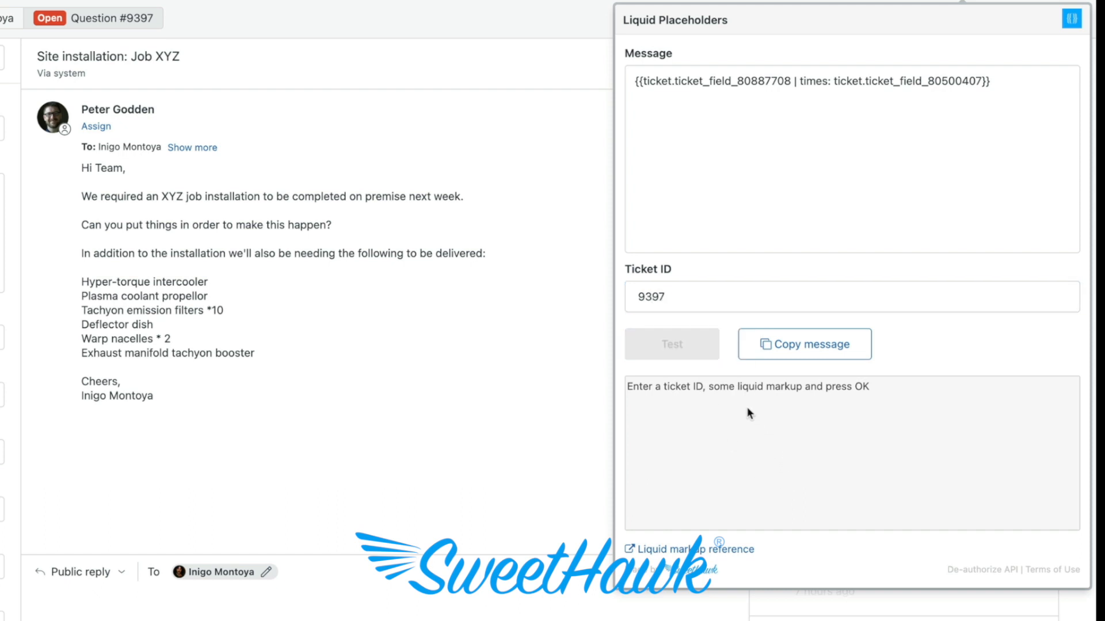
left_click(672, 344)
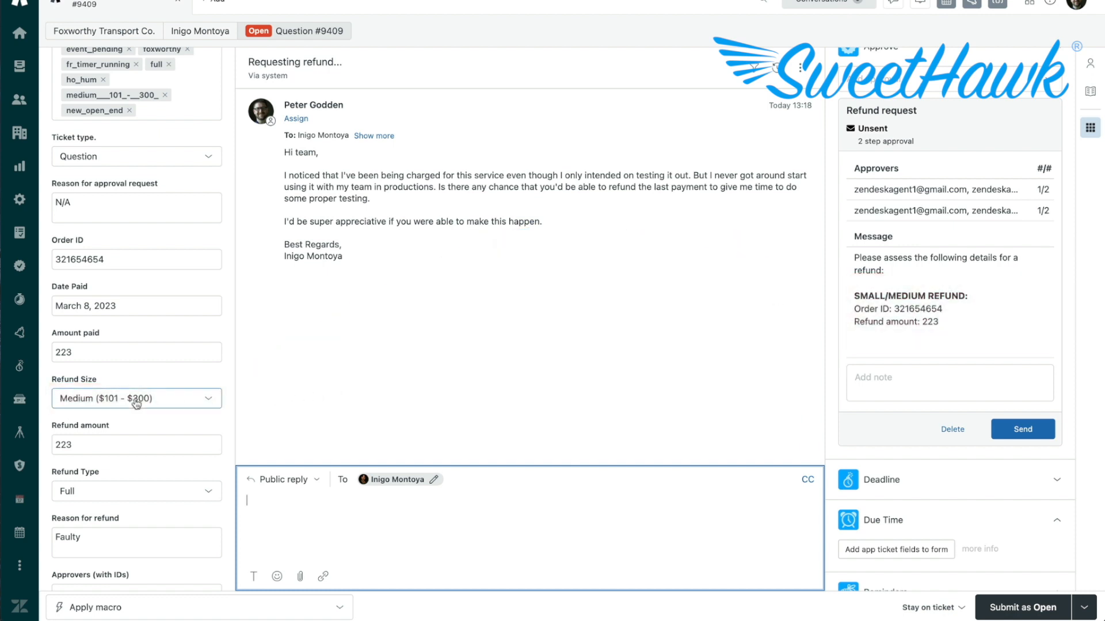
Step: Change ticket 9409's Refund Size from Medium to Large ($301 - $1000)
left_click(136, 399)
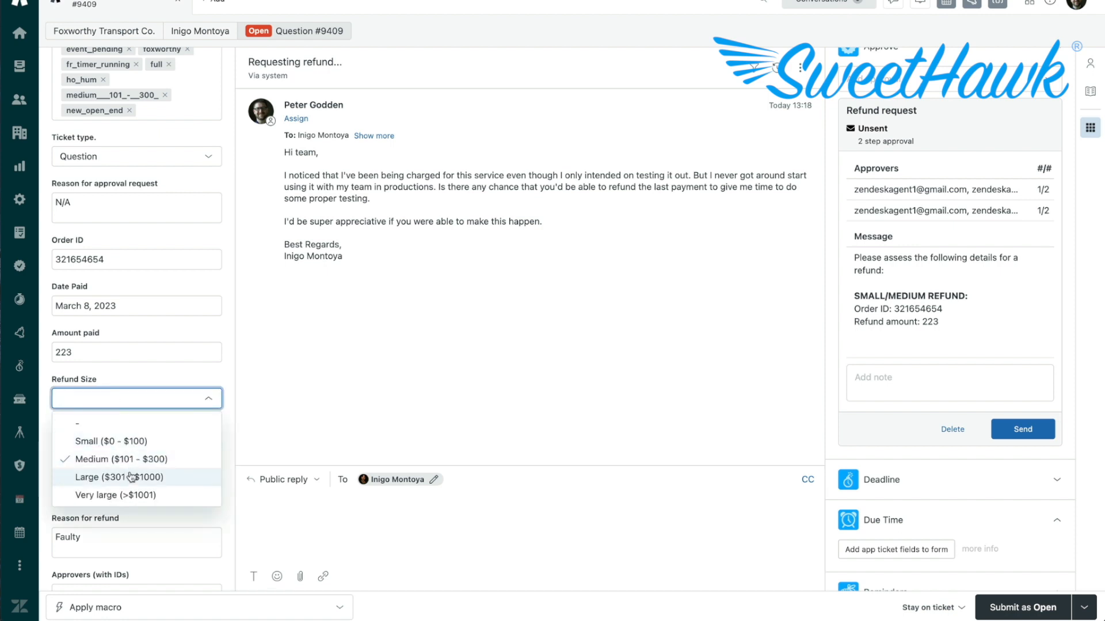
left_click(119, 478)
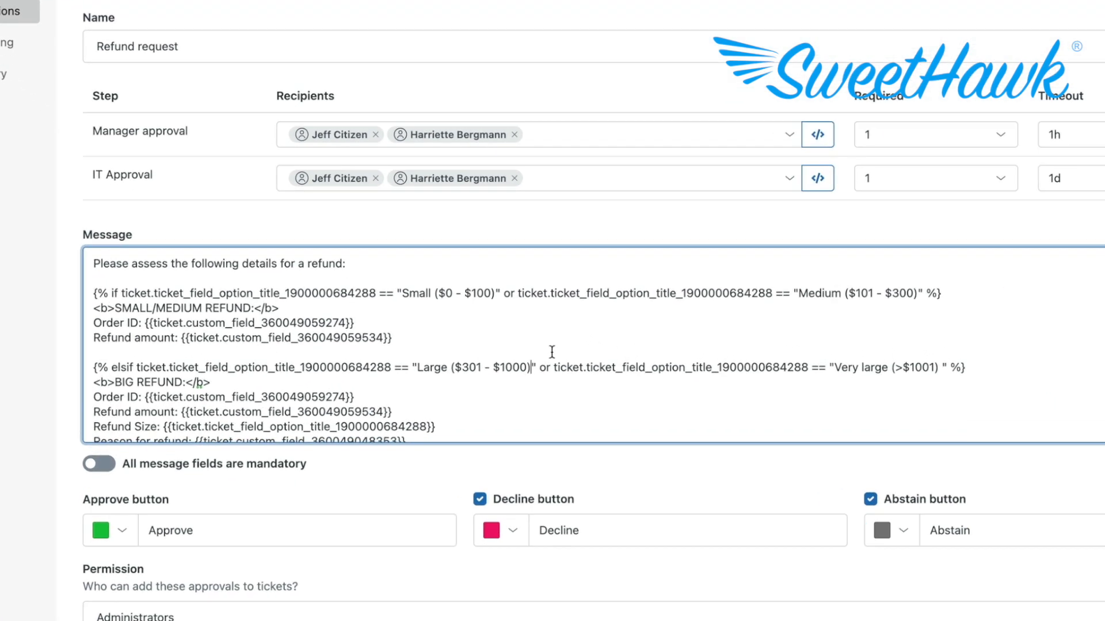
double_click(447, 293)
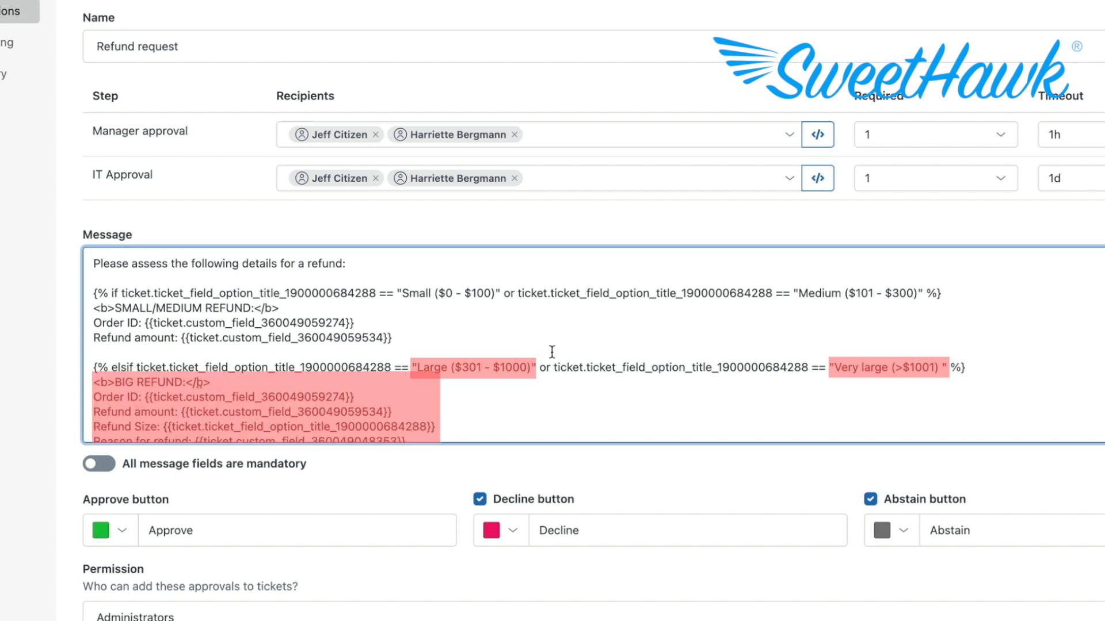
left_click(526, 368)
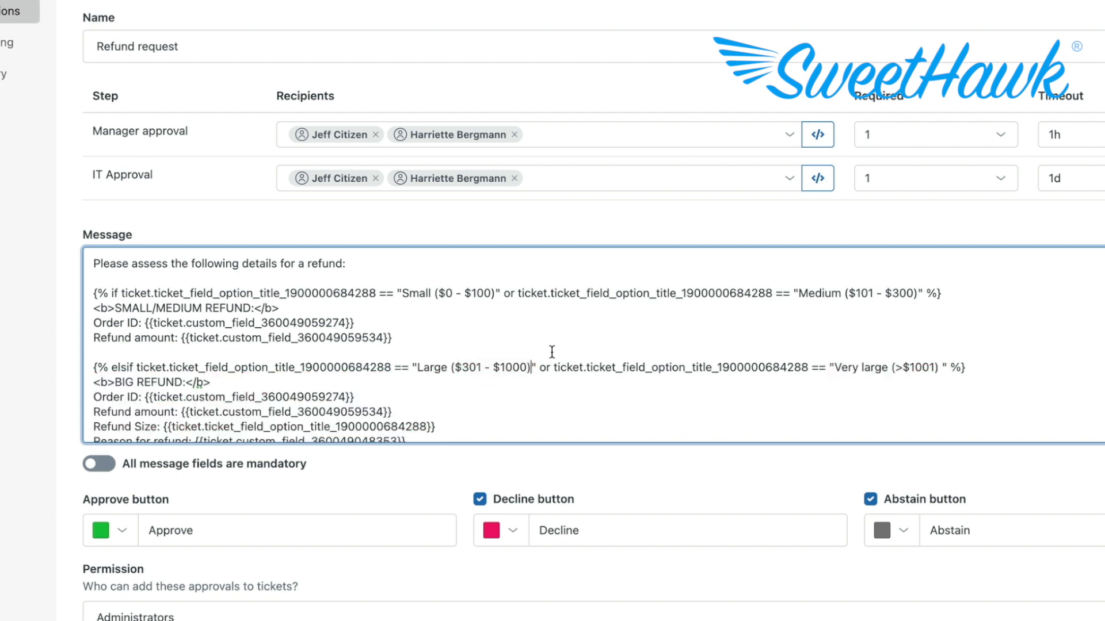